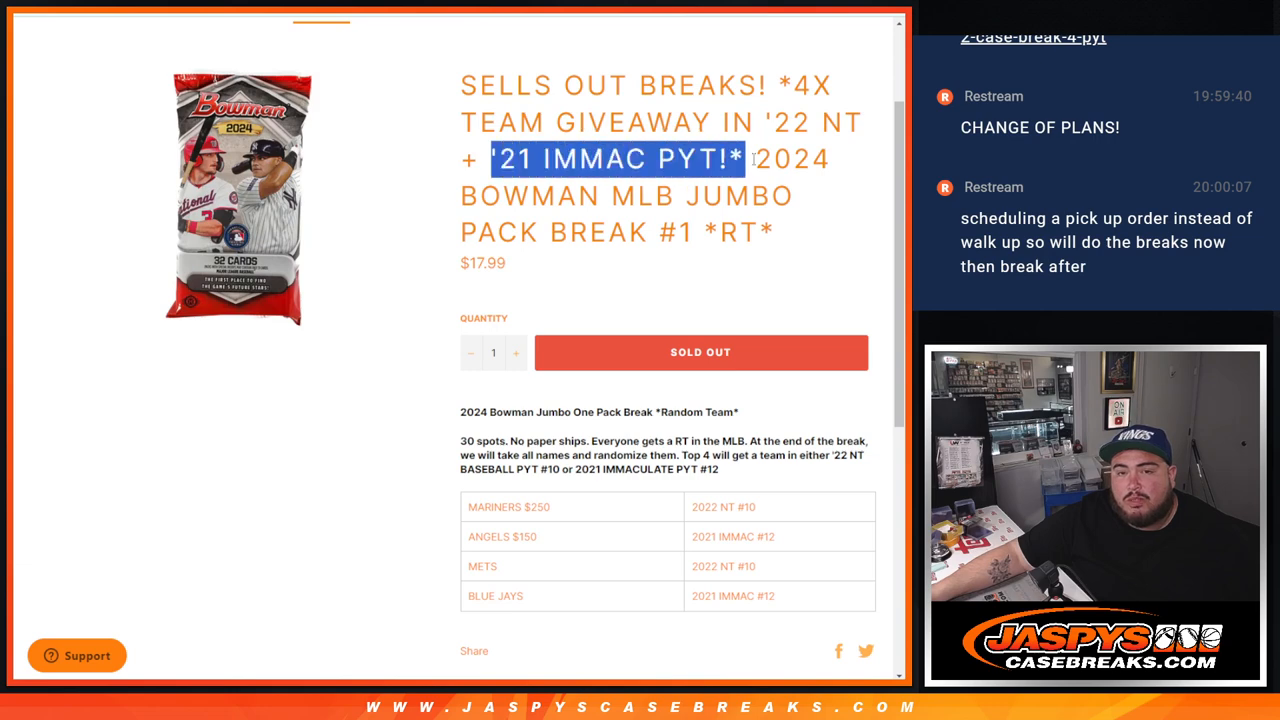
Return to the List Randomizer holding the 30 participant names and shuffle them again.
left_click(772, 268)
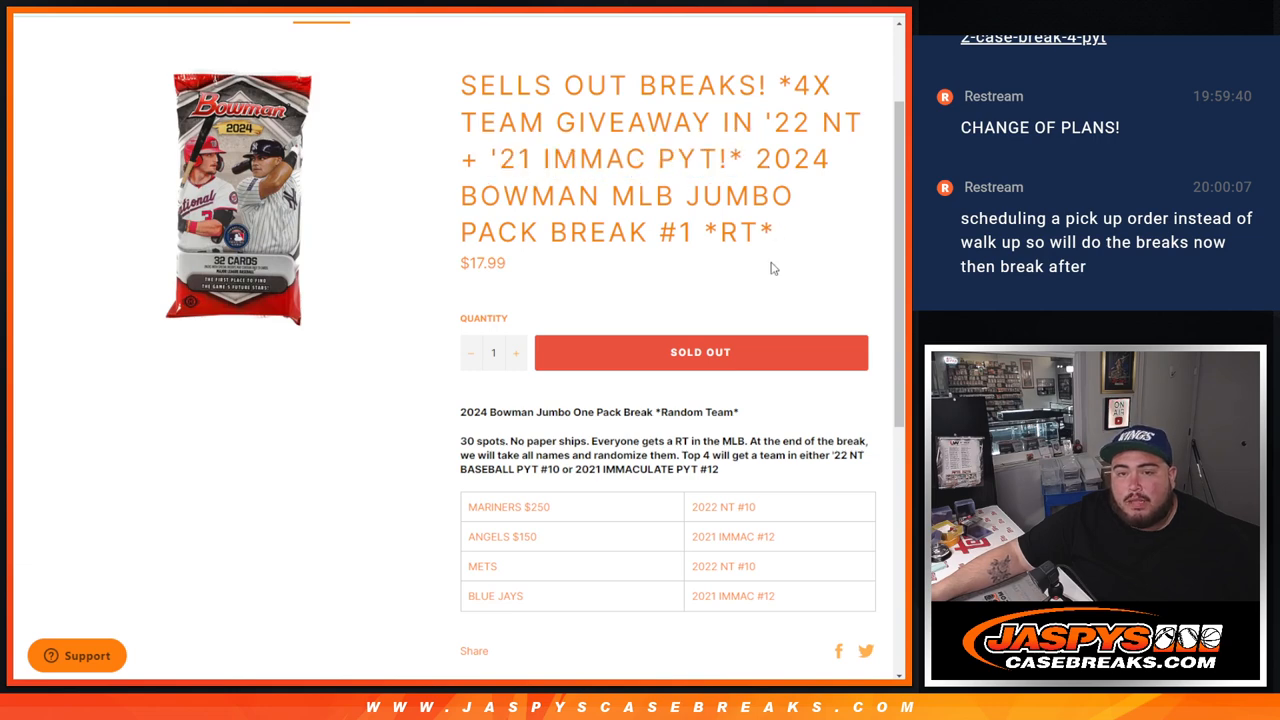
scroll("down", 3)
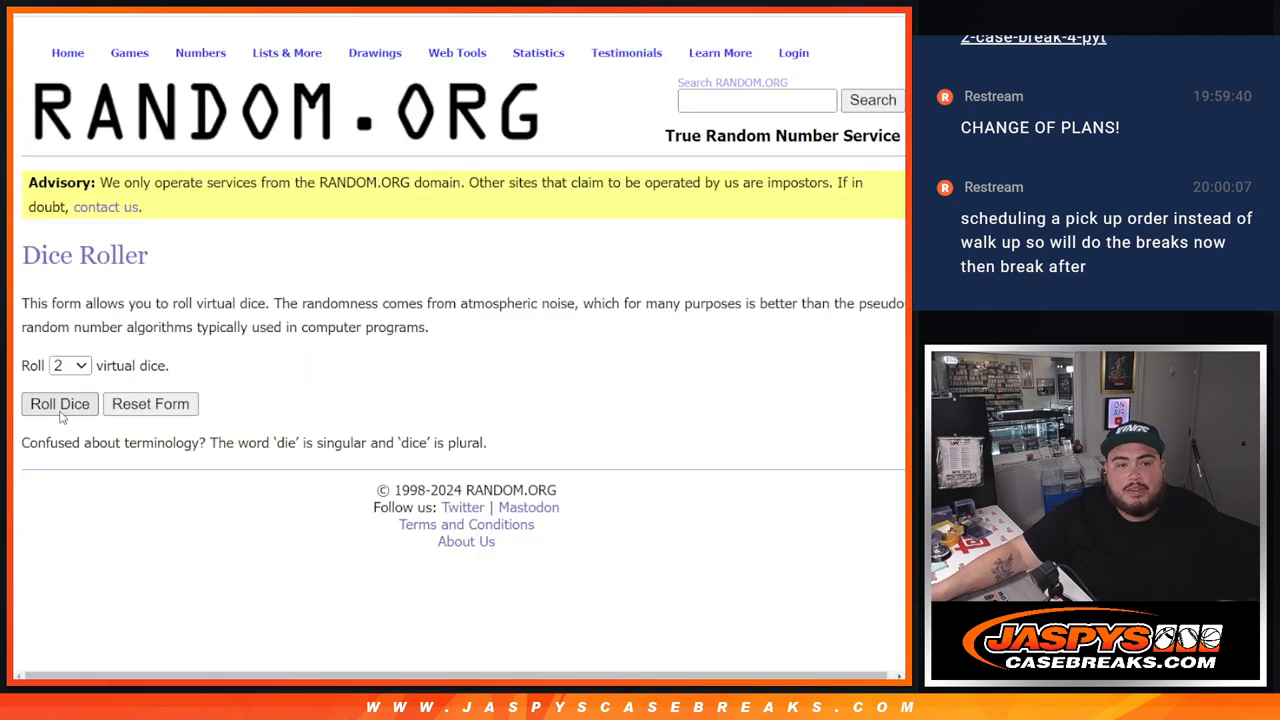
left_click(60, 404)
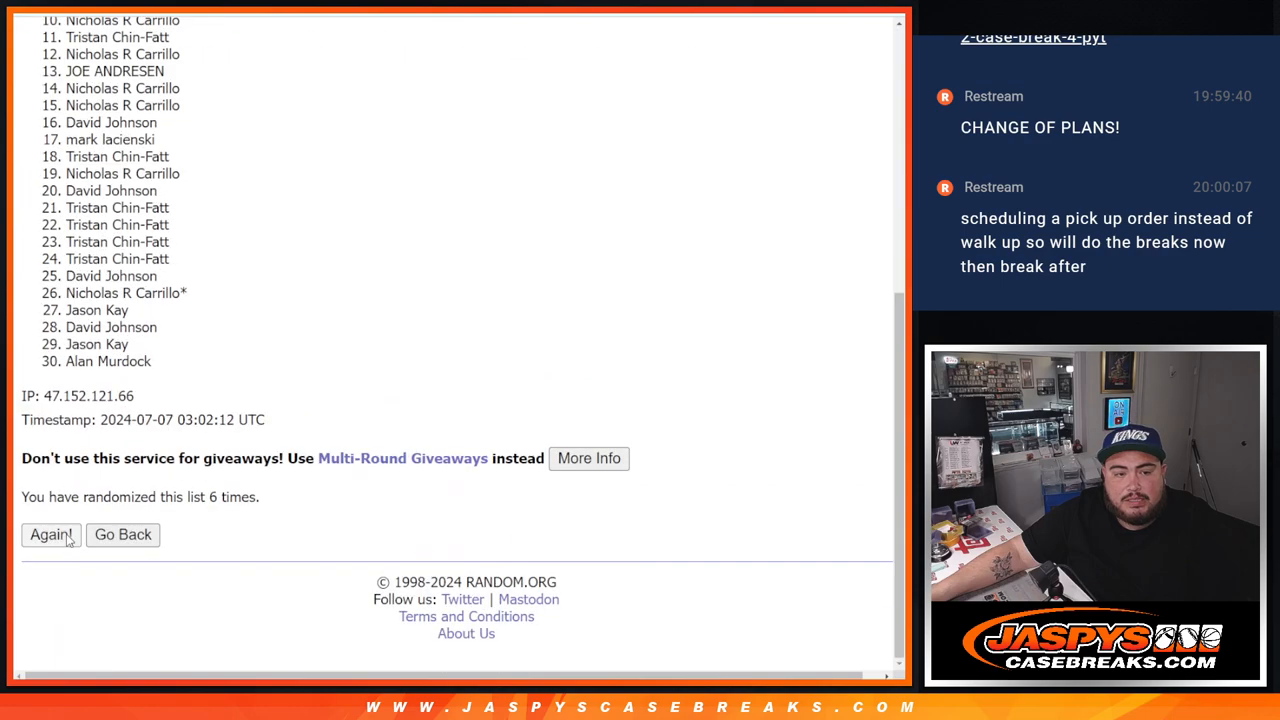
left_click(50, 534)
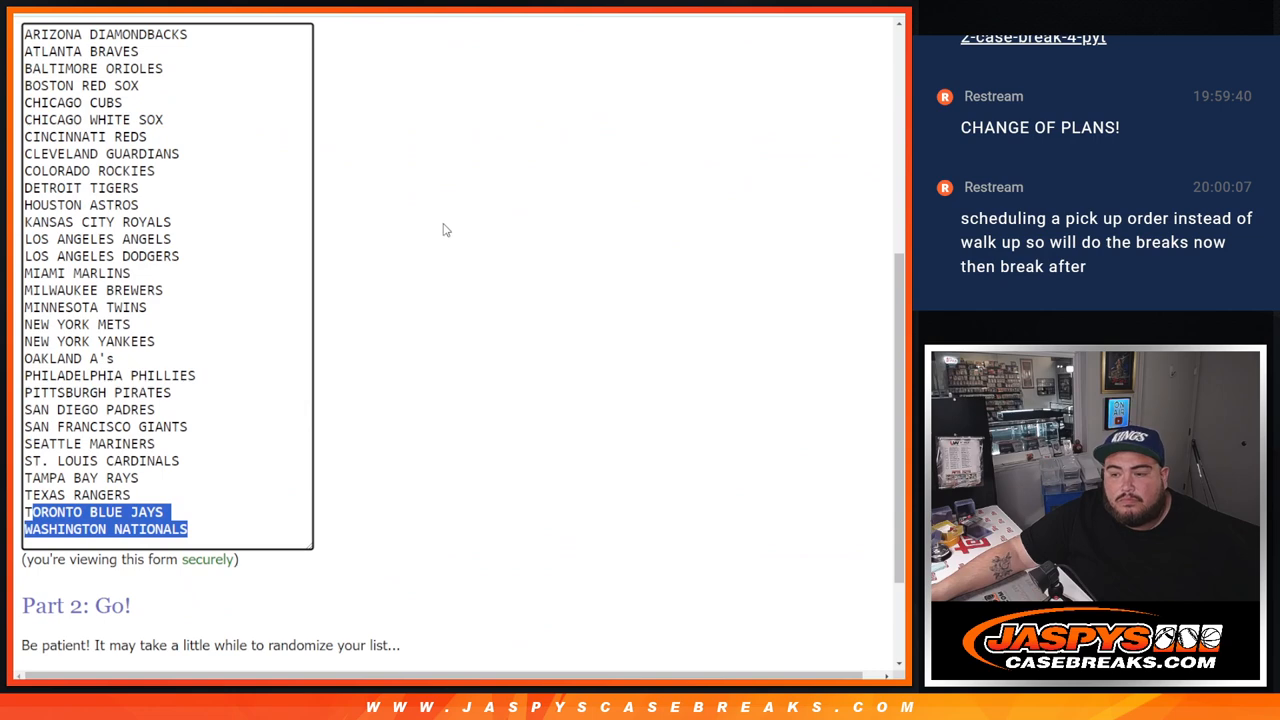
Randomize the 30 MLB team list, reshuffle the names once, then reshuffle the teams again.
scroll("down", 3)
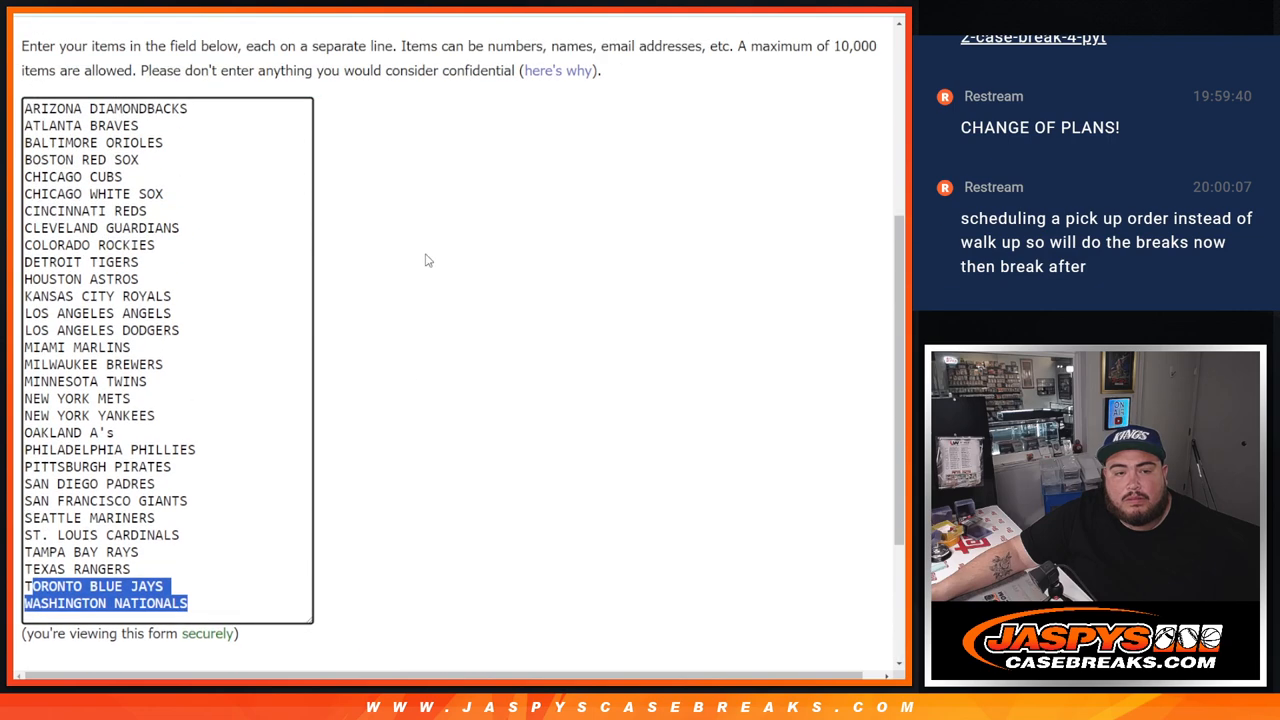
scroll("down", 3)
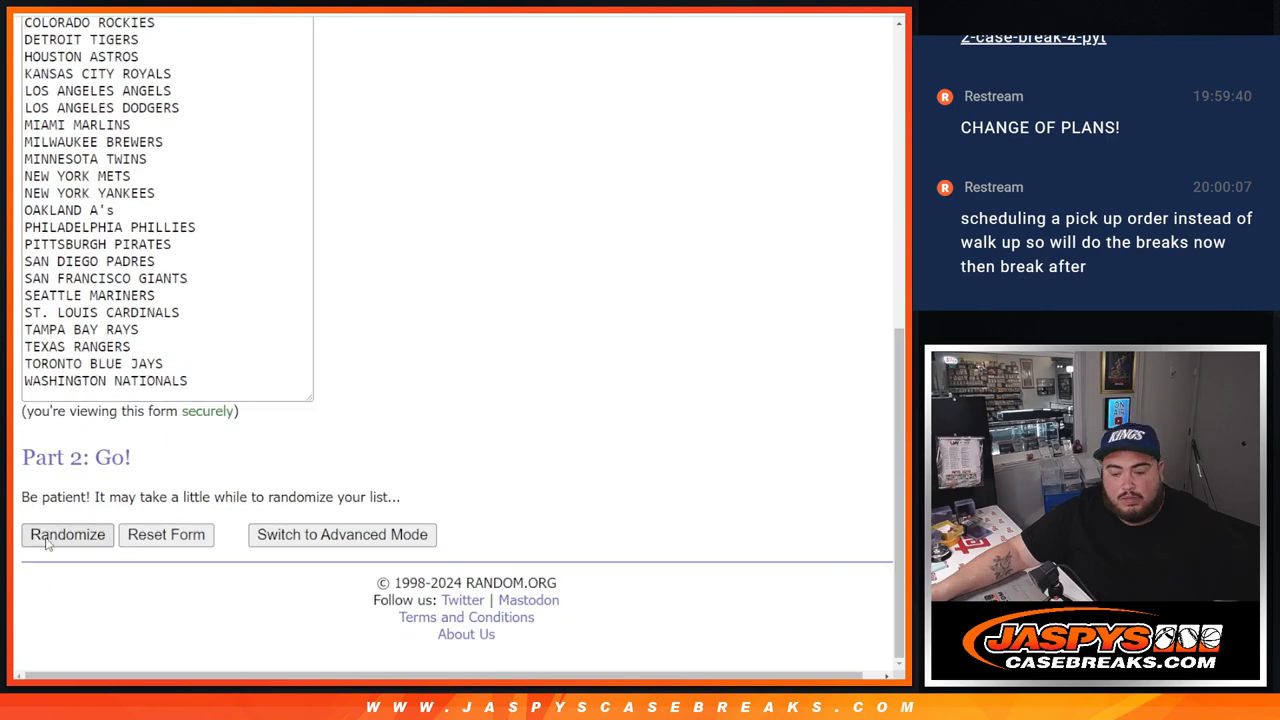
left_click(68, 534)
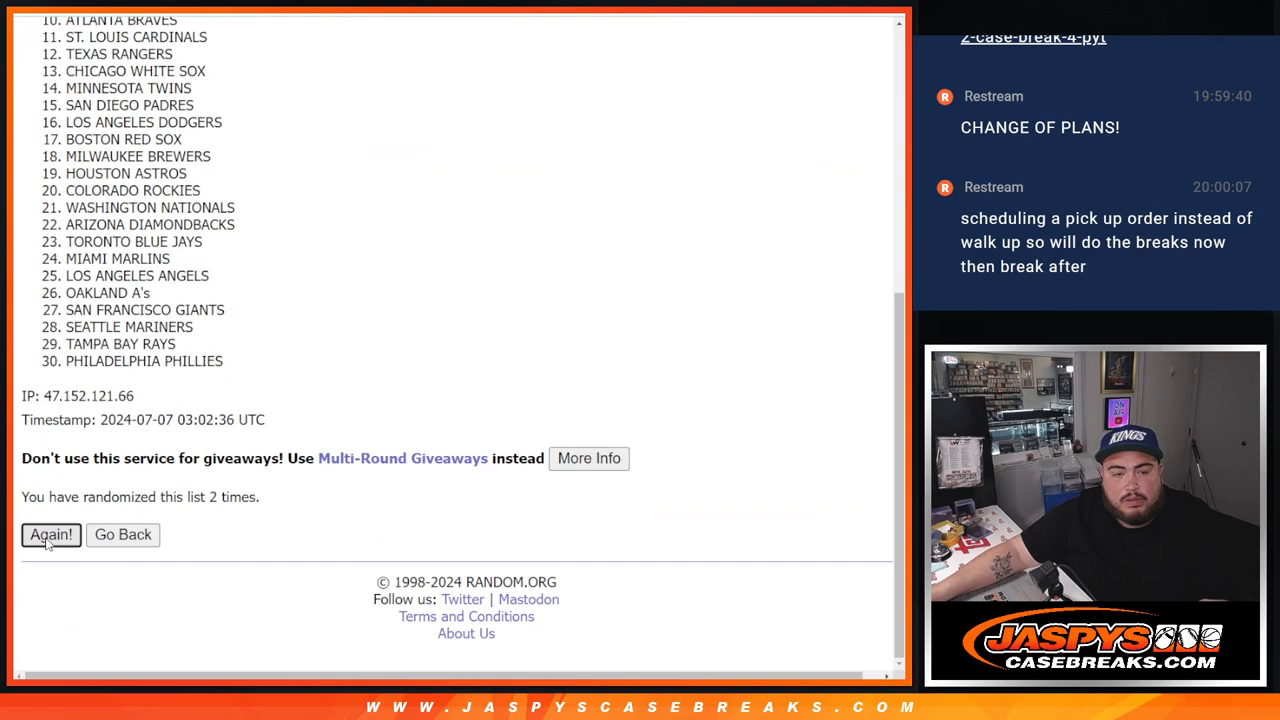
left_click(52, 534)
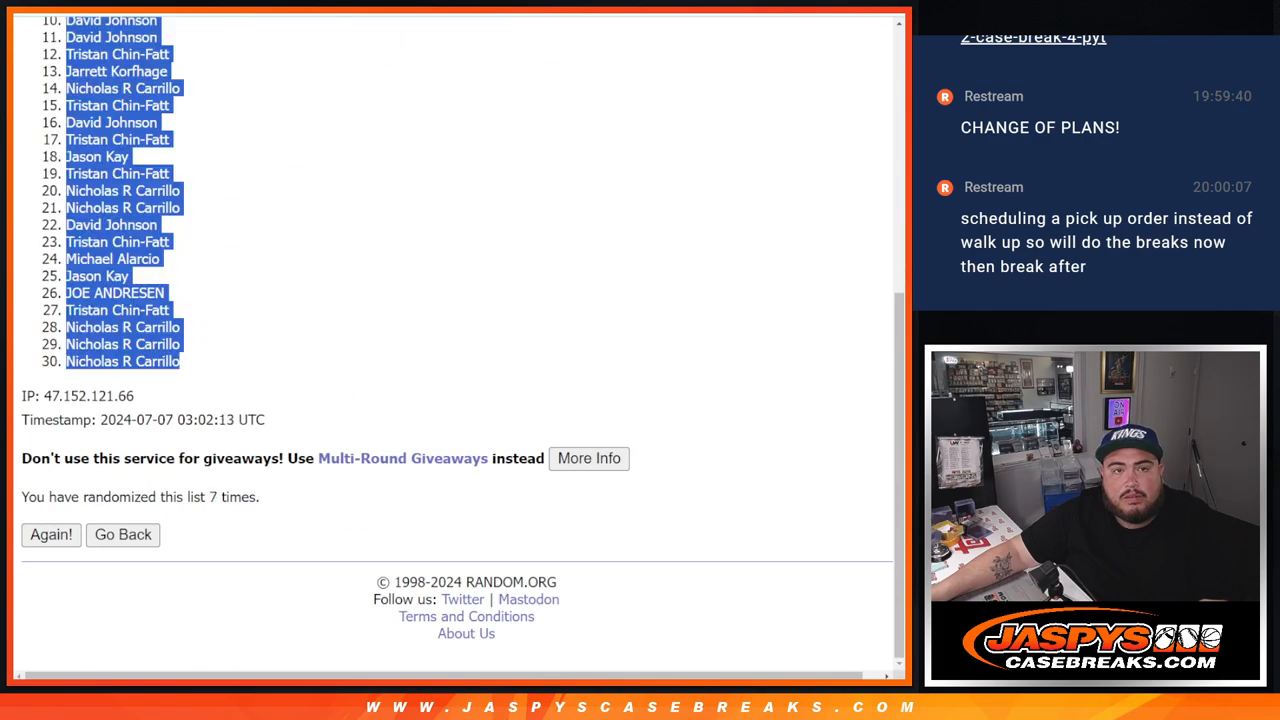
left_click(50, 534)
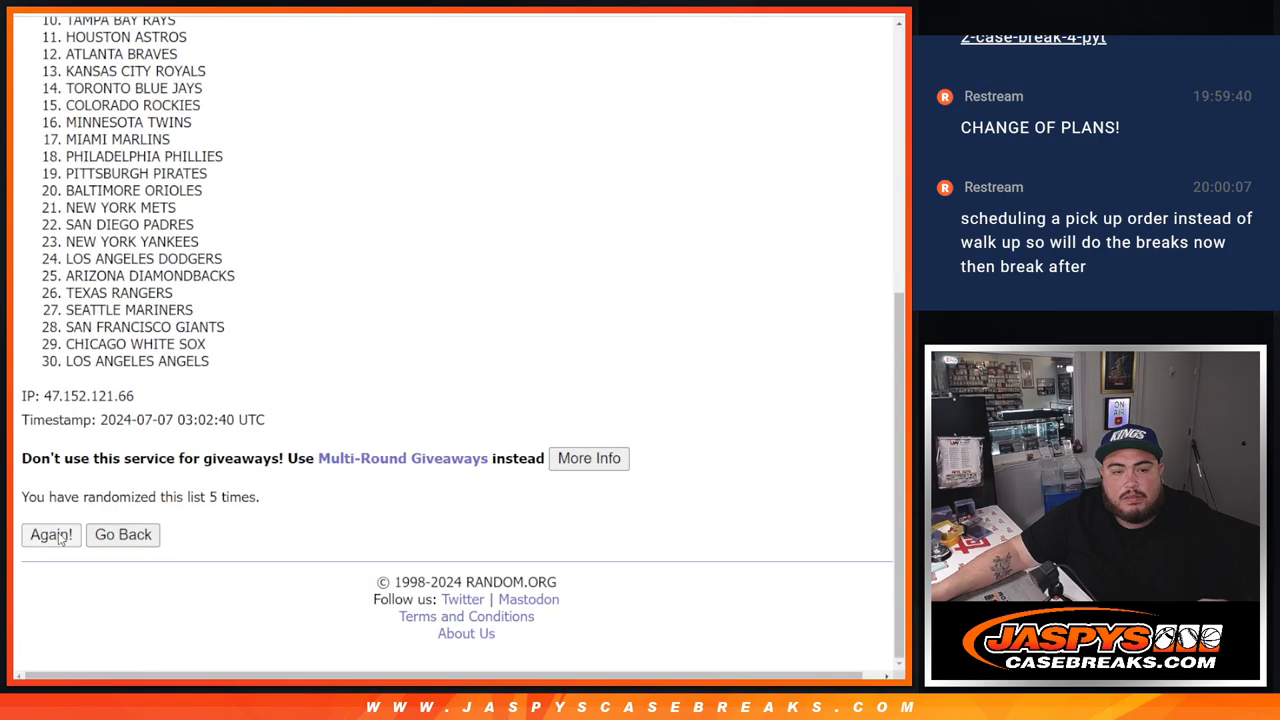
left_click(50, 534)
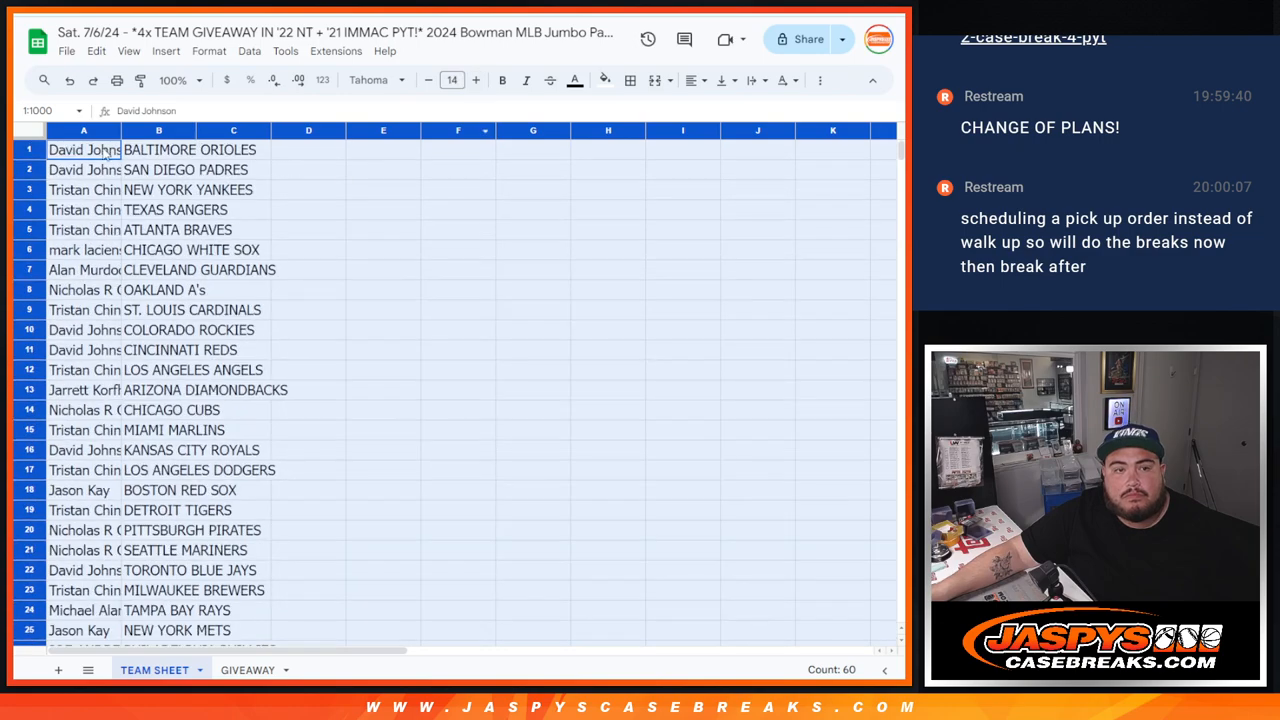
Sort the pasted name-and-team pairings on TEAM SHEET alphabetically by the team column.
scroll("down", 3)
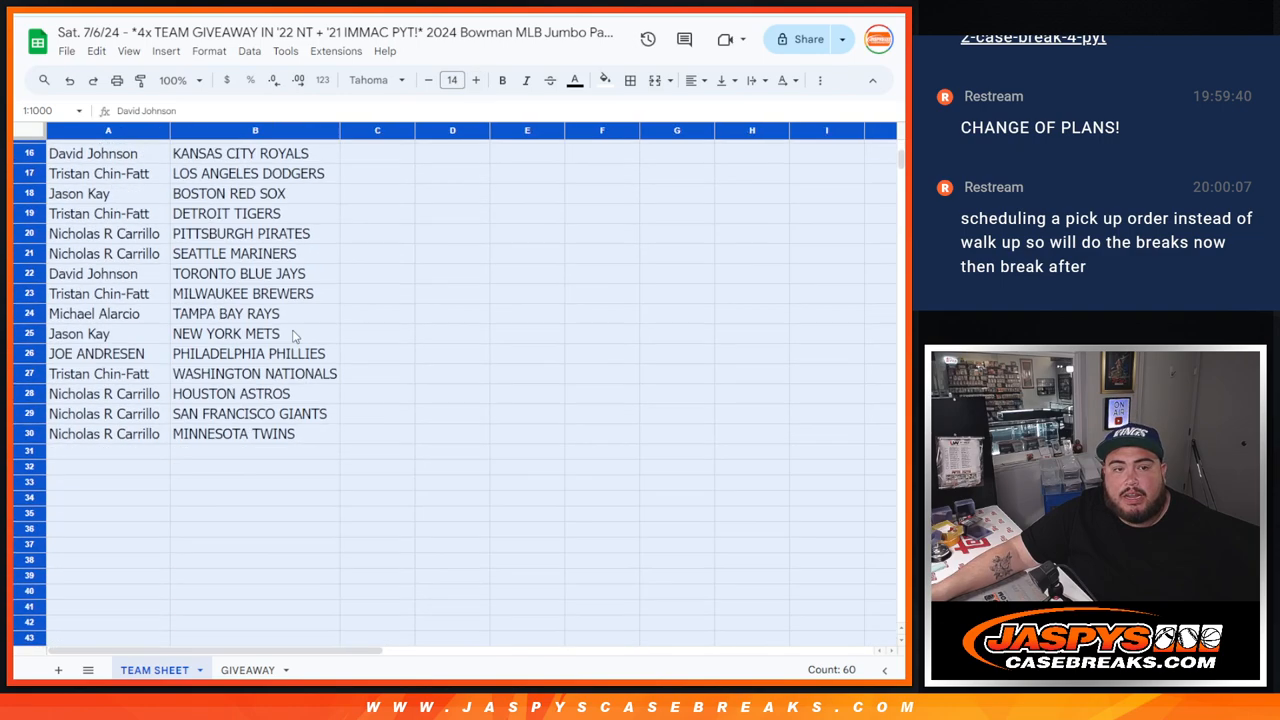
right_click(256, 130)
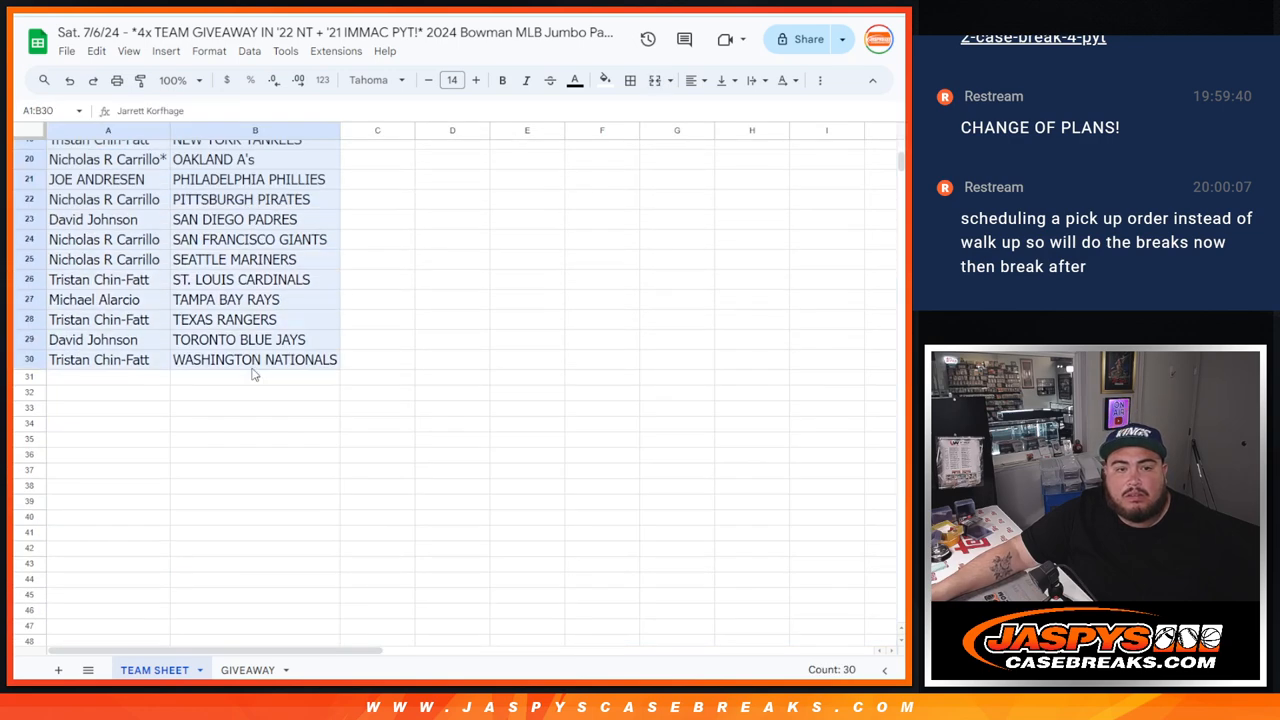
left_click(692, 80)
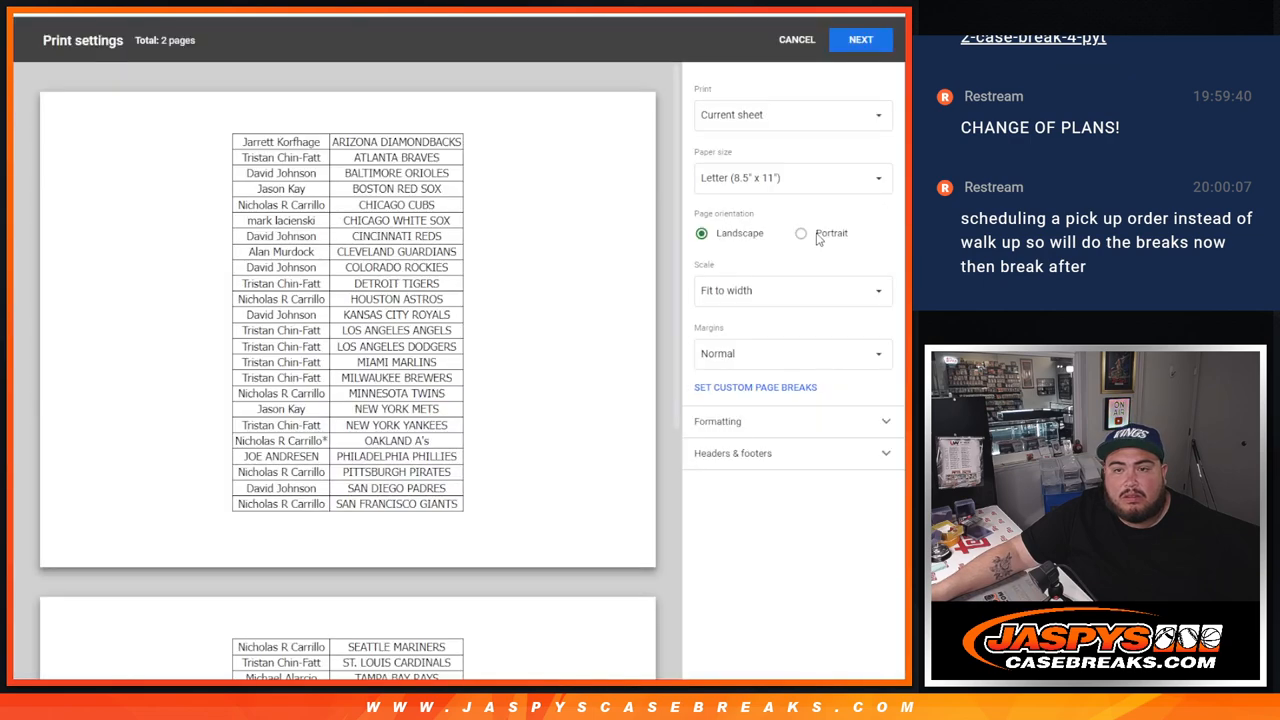
Switch the print layout to portrait so all 30 name-and-team rows fit on one page.
left_click(800, 232)
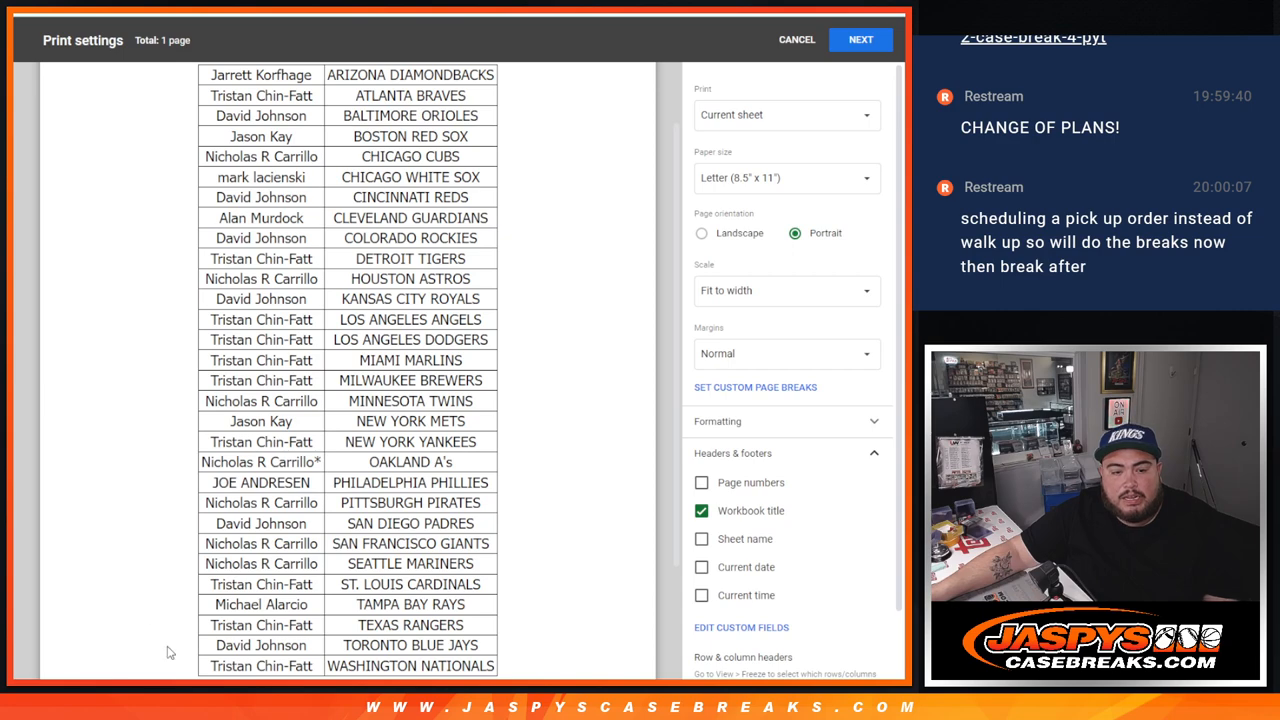
Proceed from Print settings to the printer dialog and print the one-page team list.
left_click(860, 40)
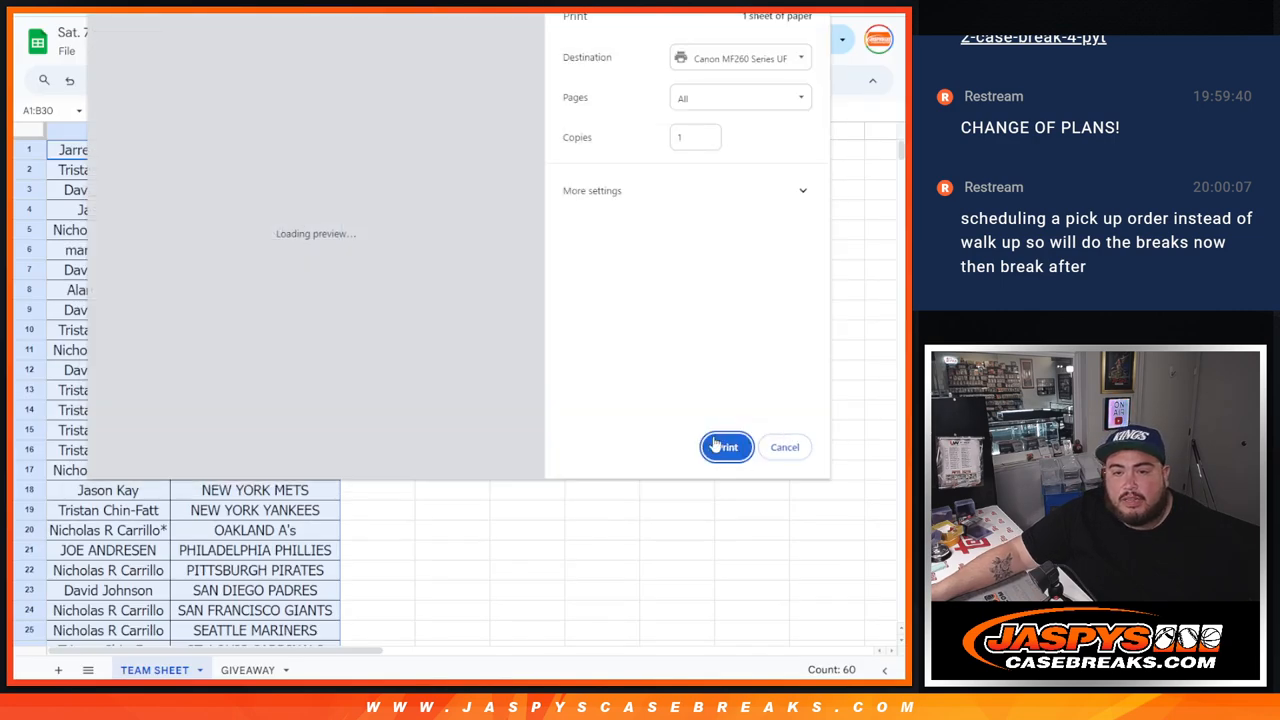
left_click(784, 448)
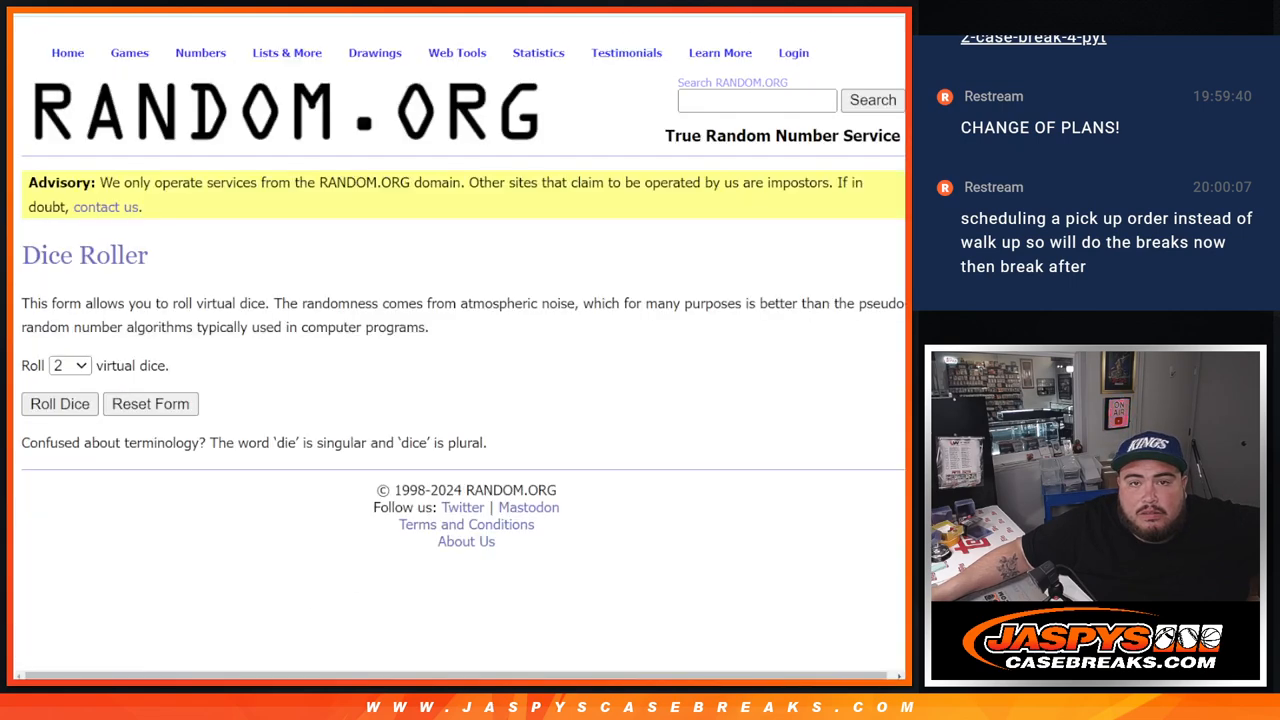
Randomize the 30 participant entries and reshuffle them repeatedly in the List Randomizer.
left_click(60, 404)
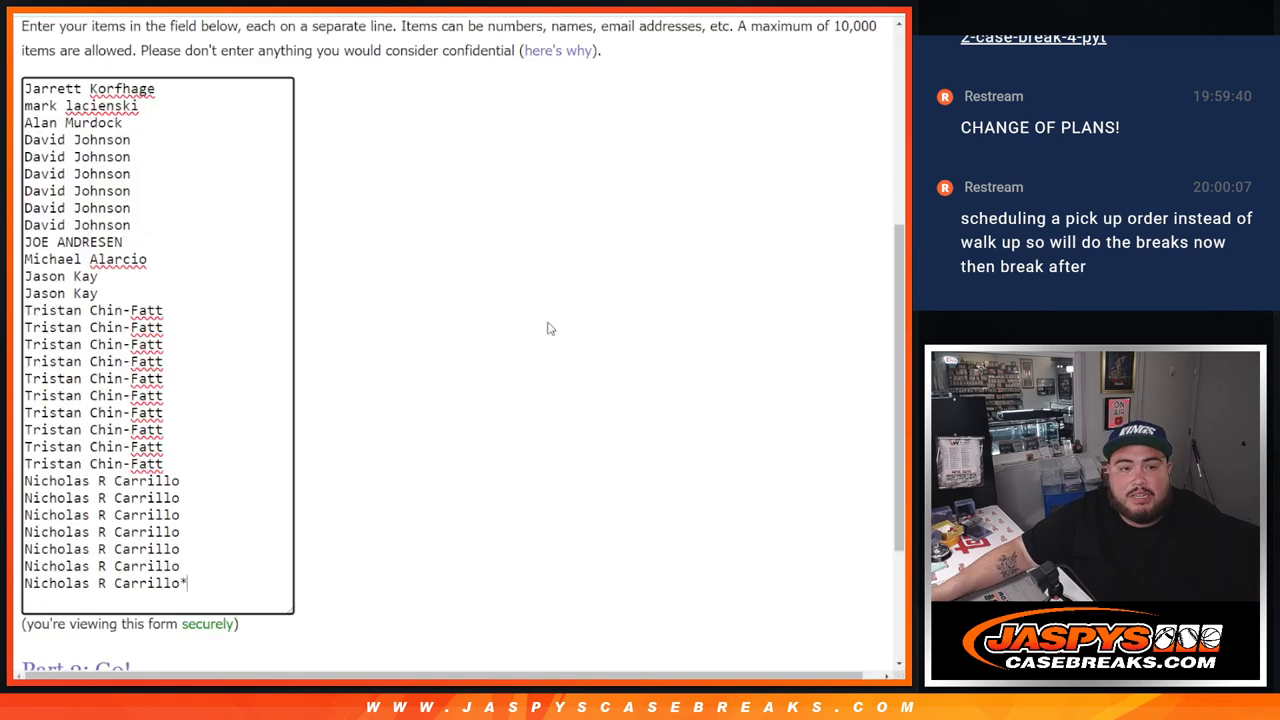
scroll("down", 3)
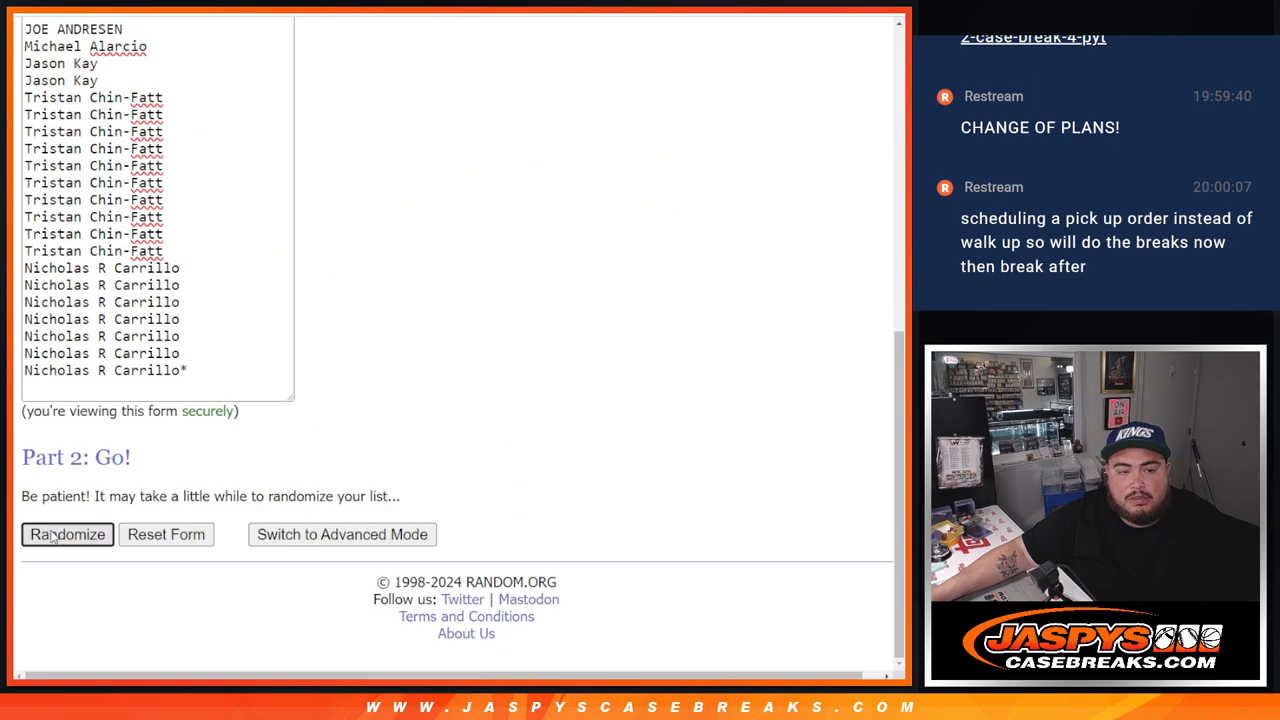
left_click(68, 534)
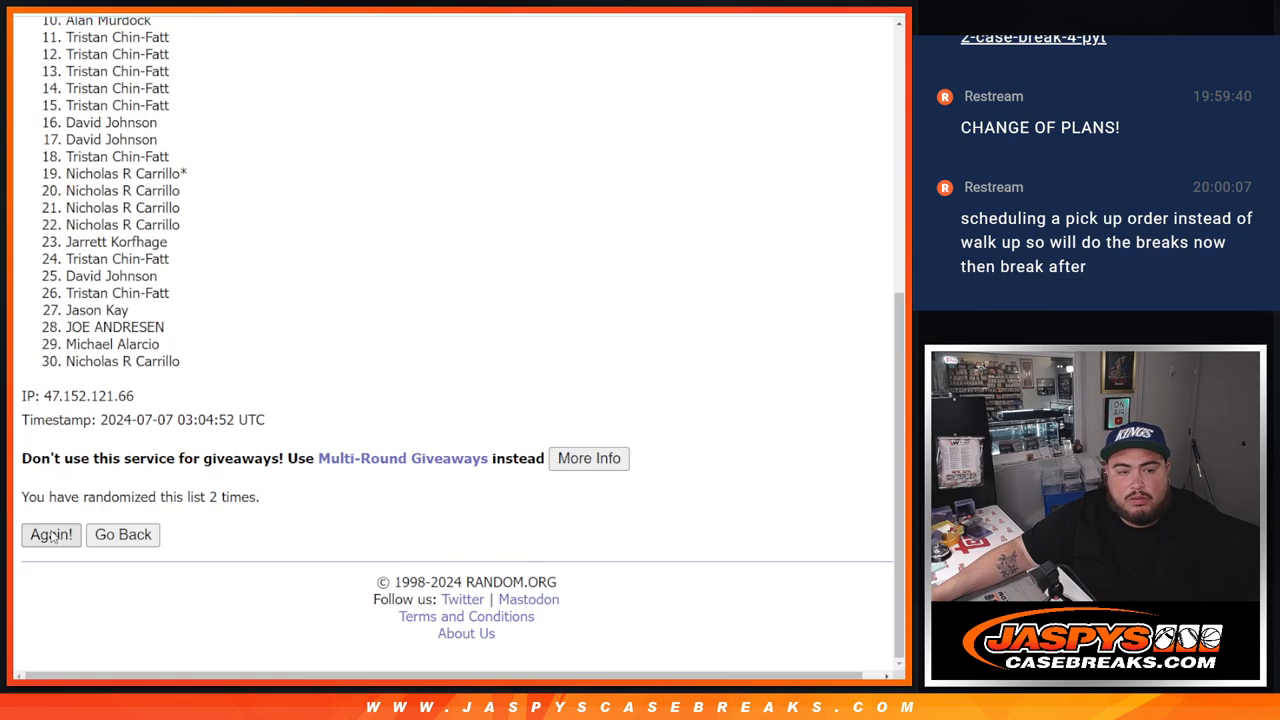
left_click(50, 534)
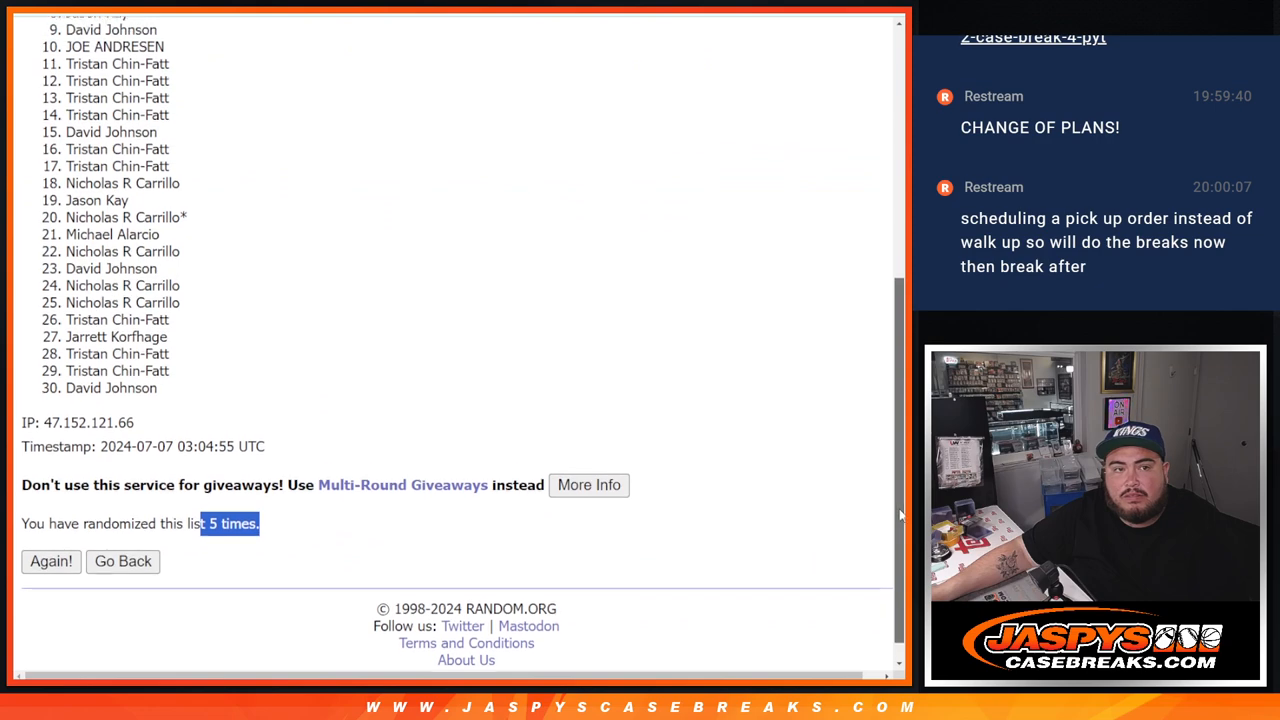
scroll("down", 3)
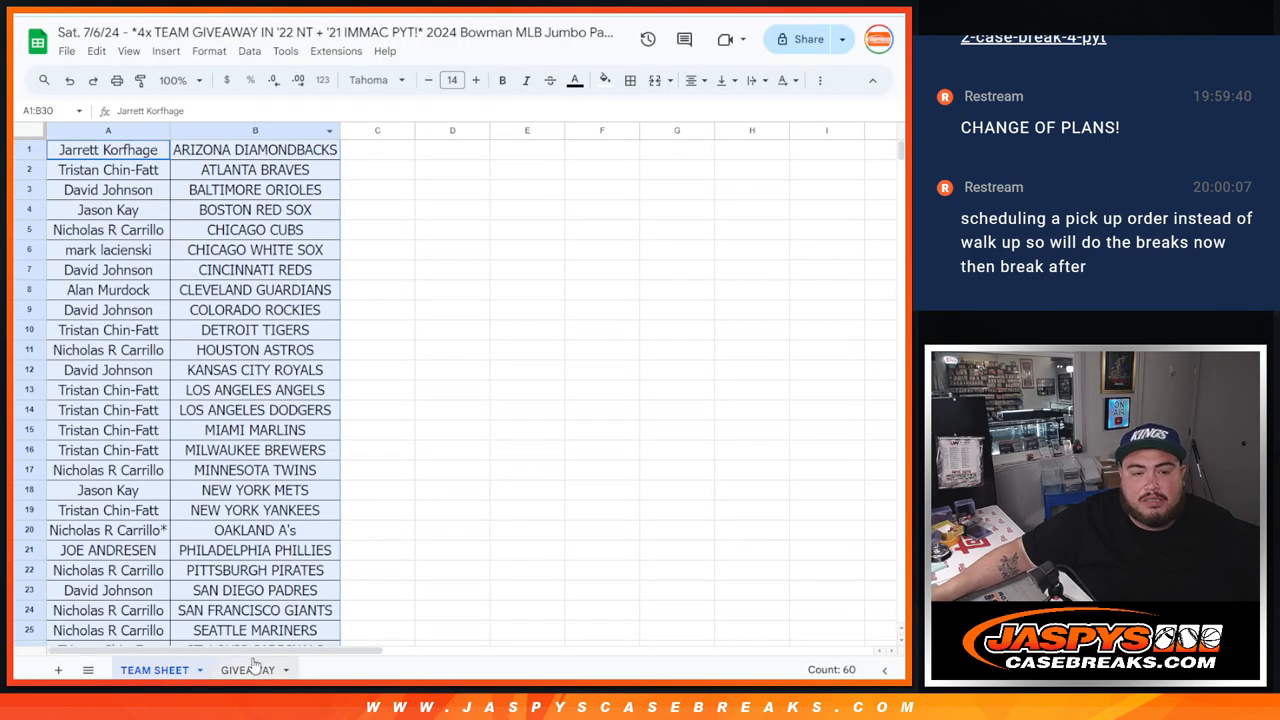
Enlarge the top four winner names in A1:A4 on the GIVEAWAY sheet and widen column A to fit.
left_click(248, 668)
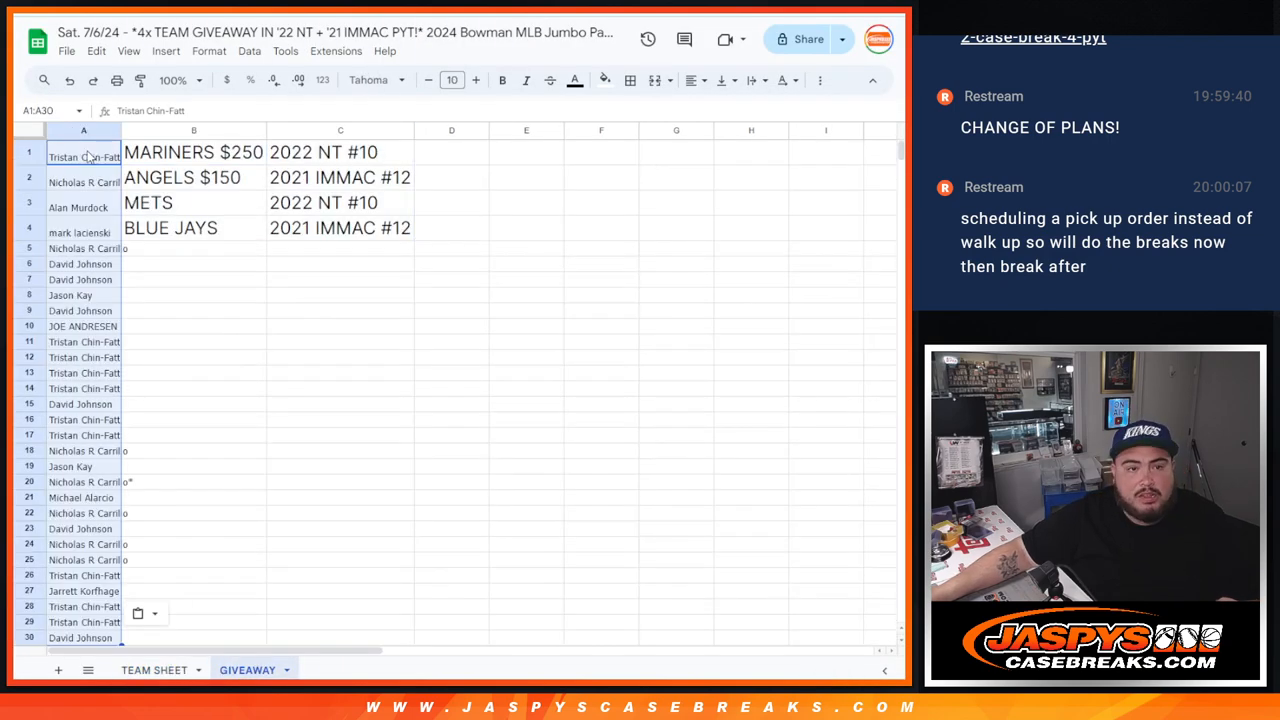
left_click(476, 80)
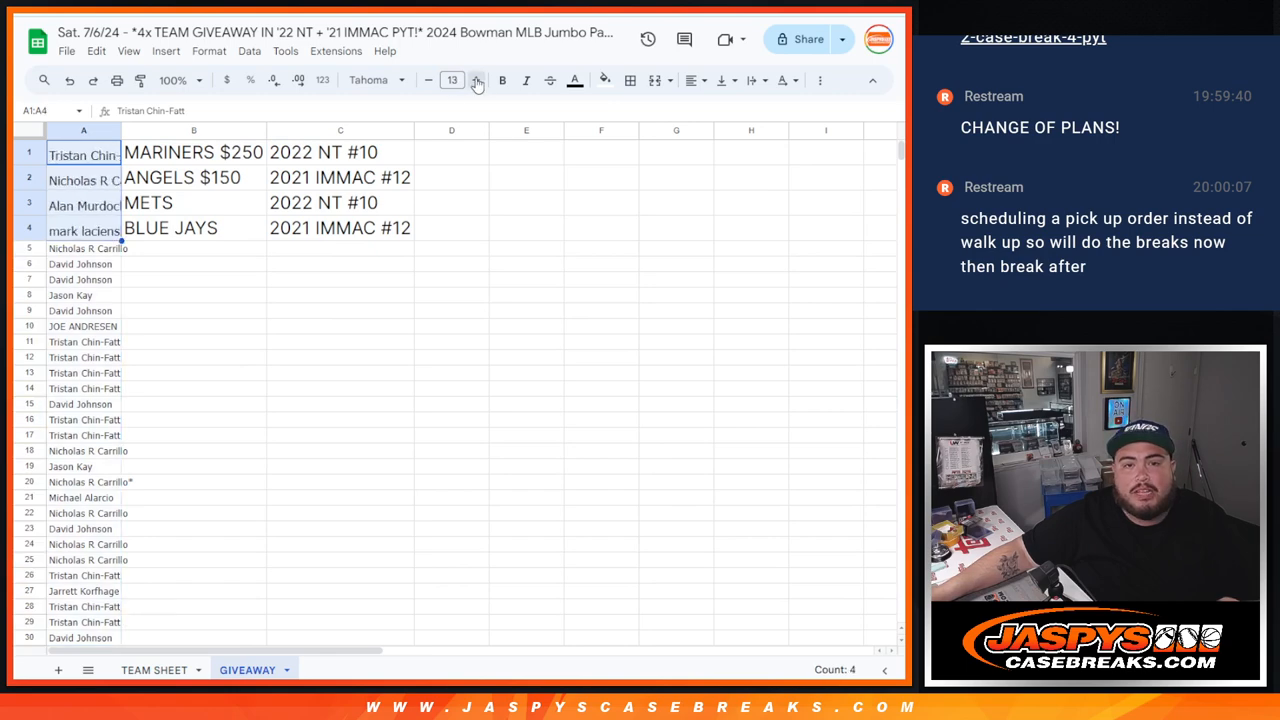
left_click(476, 80)
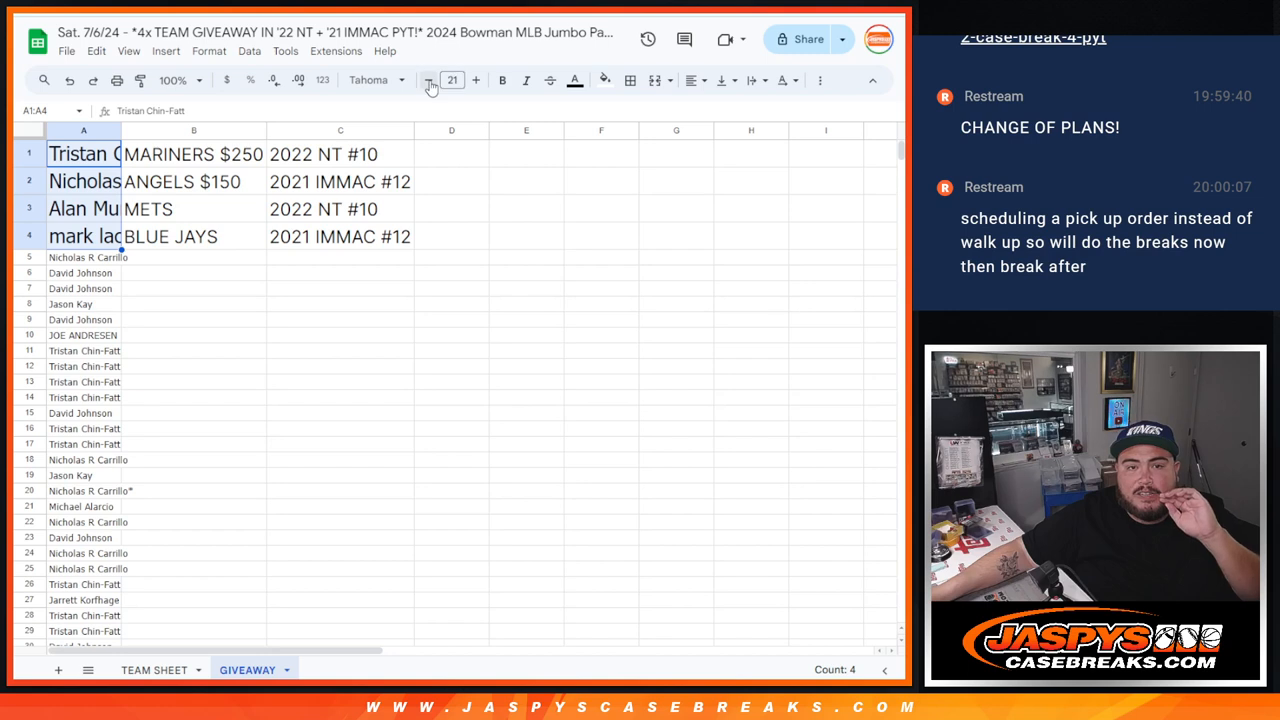
left_click(428, 80)
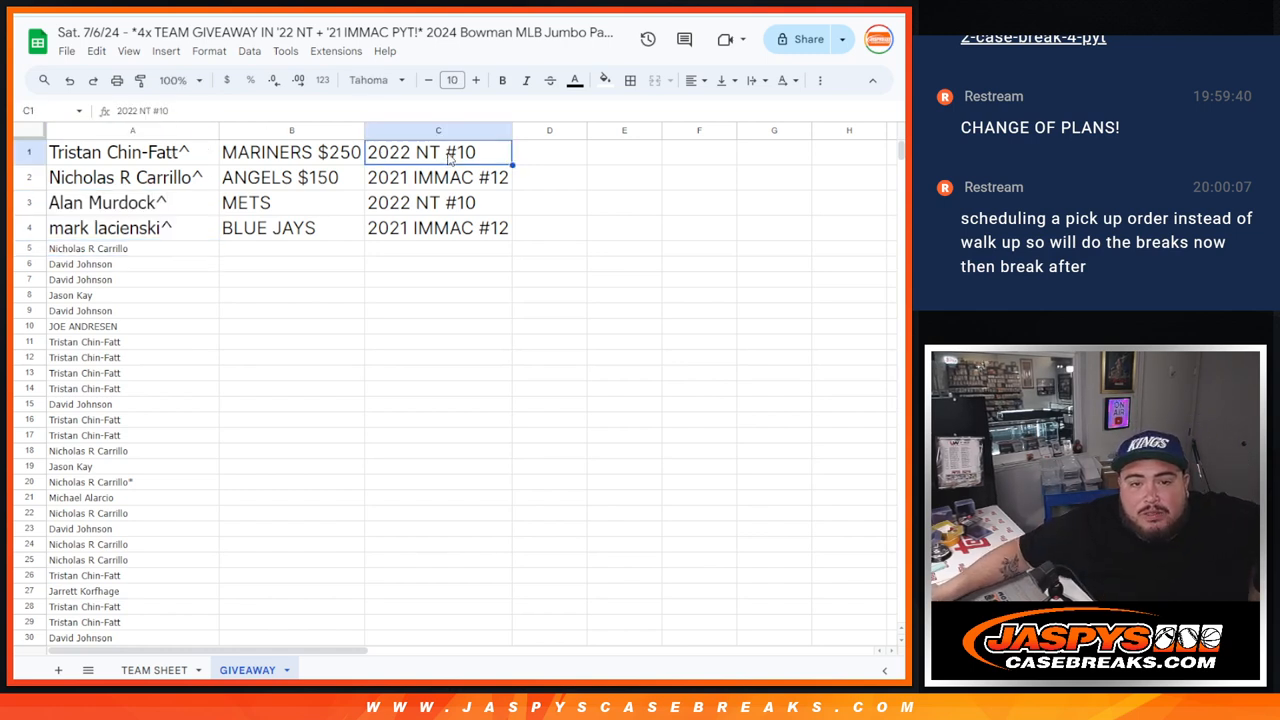
Review the Angels prize entry and the third and fourth winners' names beside their spots.
left_click(438, 176)
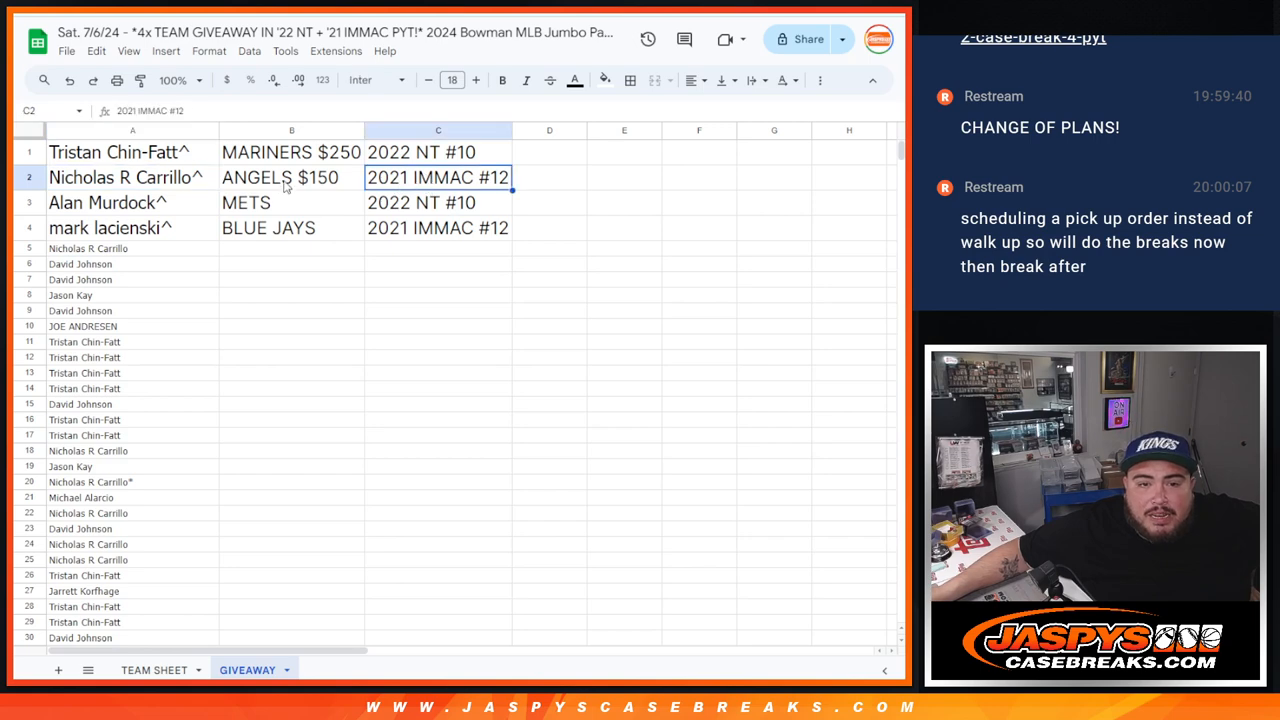
left_click(132, 202)
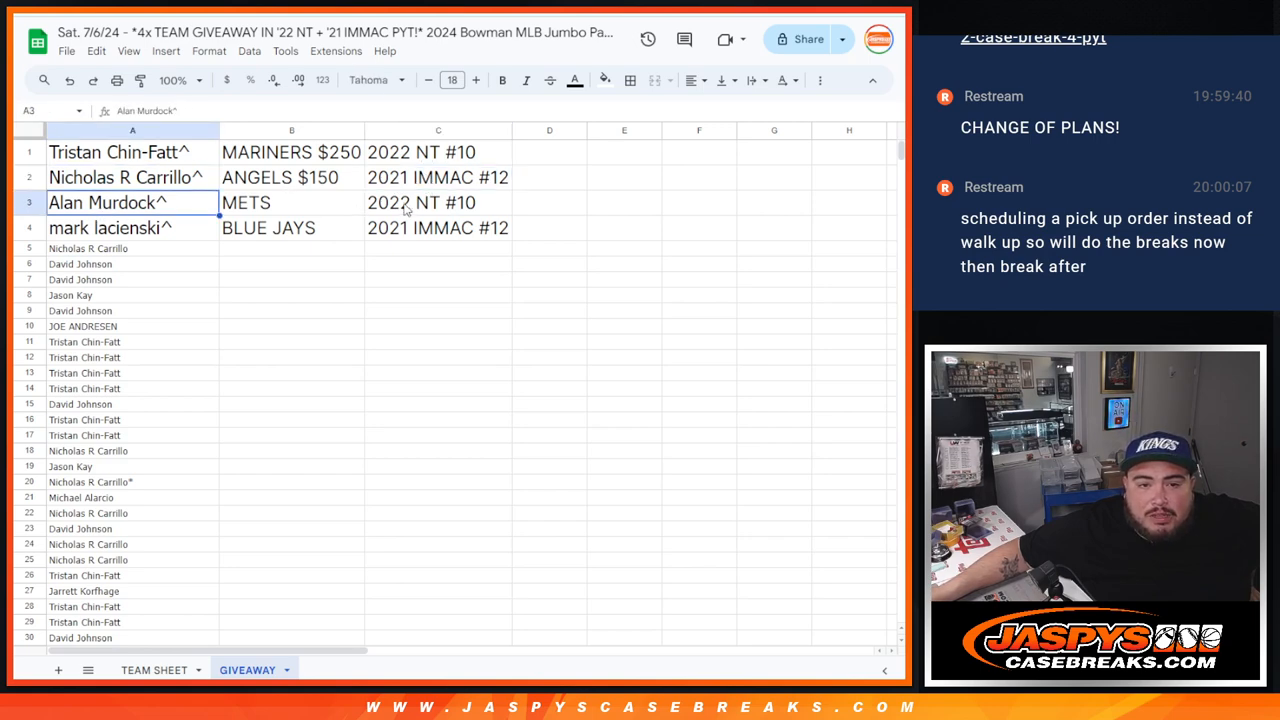
left_click(132, 228)
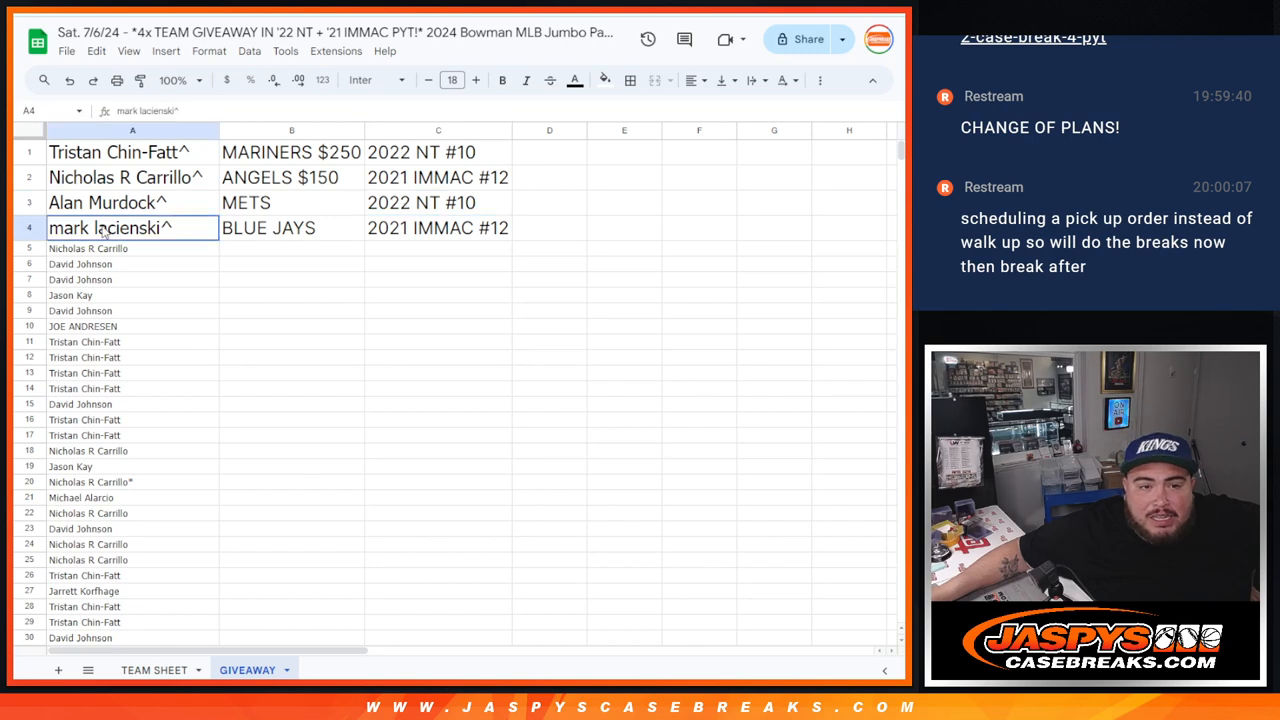